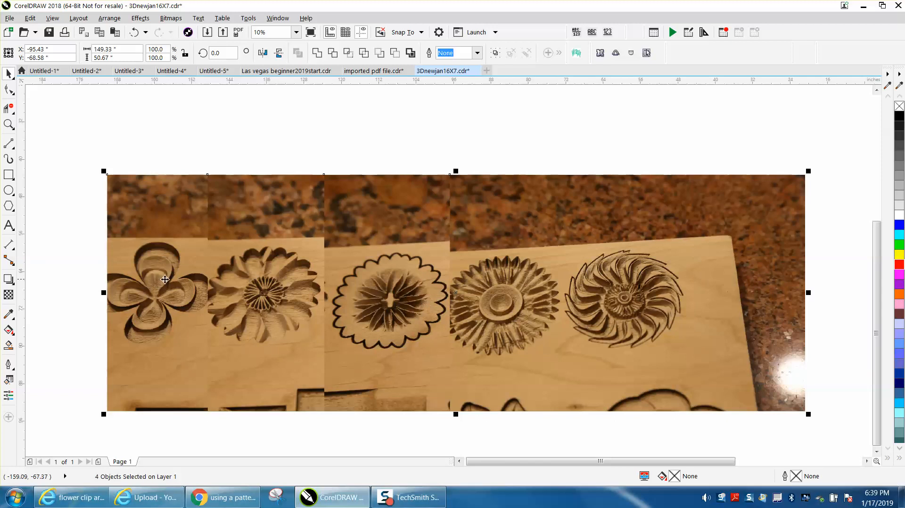
pyautogui.moveTo(167, 280)
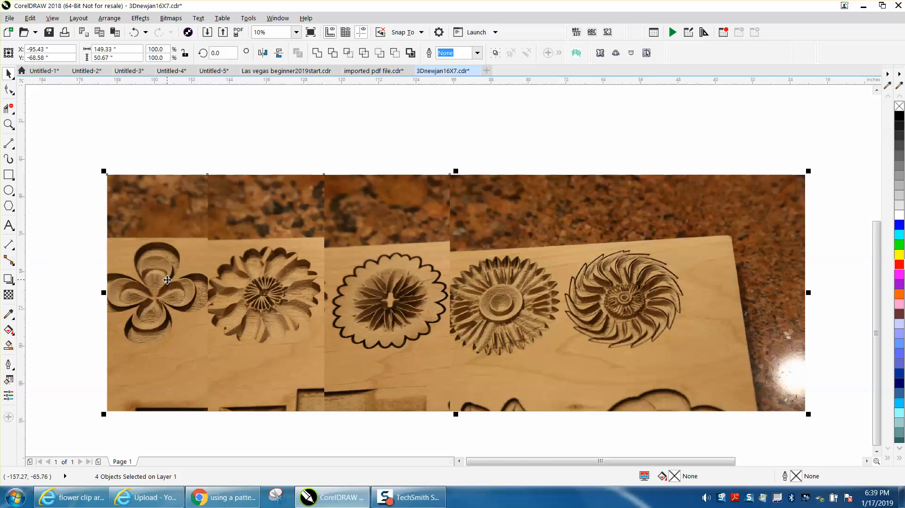
pyautogui.moveTo(576, 305)
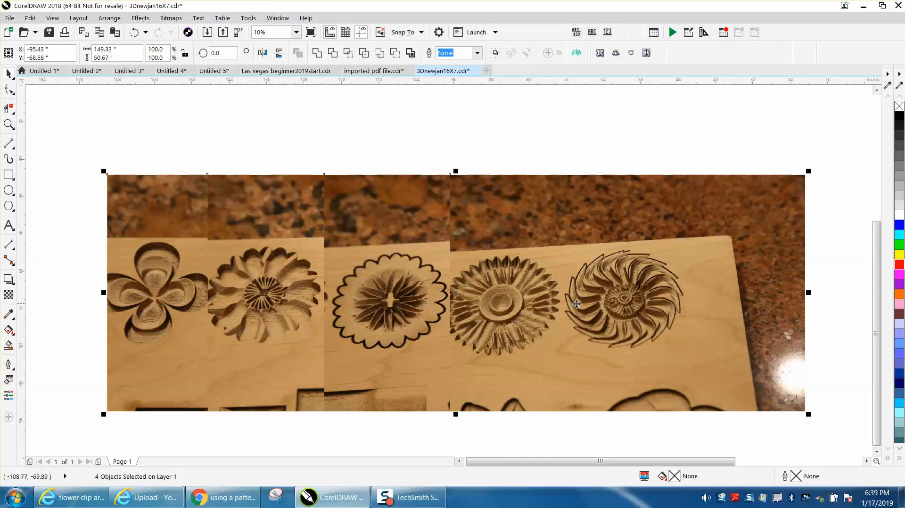
pyautogui.moveTo(417, 306)
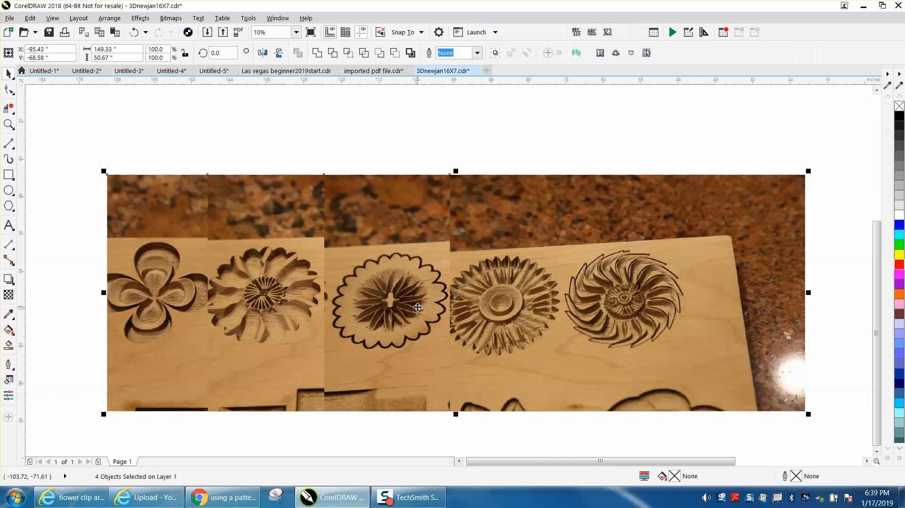
pyautogui.moveTo(61, 333)
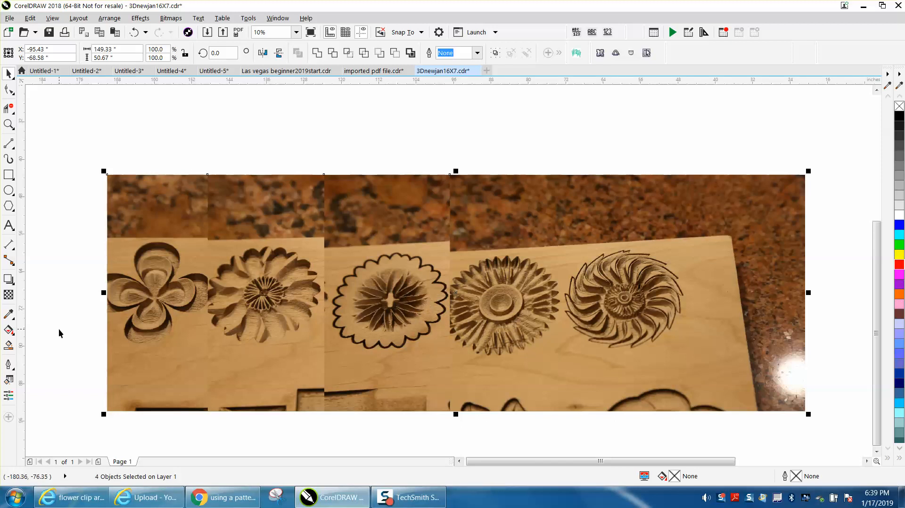
pyautogui.moveTo(221, 299)
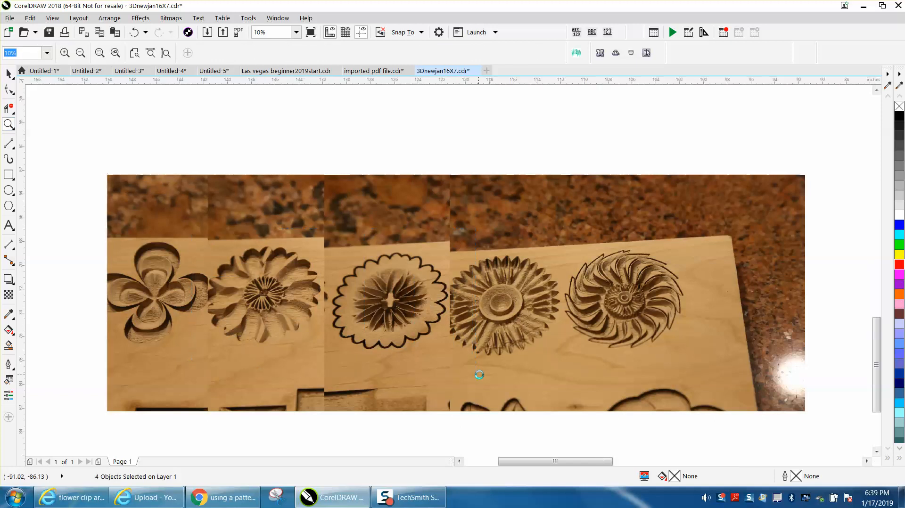
# Zoom in and out on the carved flower photo, then select the grayscale flower bitmap
pyautogui.click(480, 375)
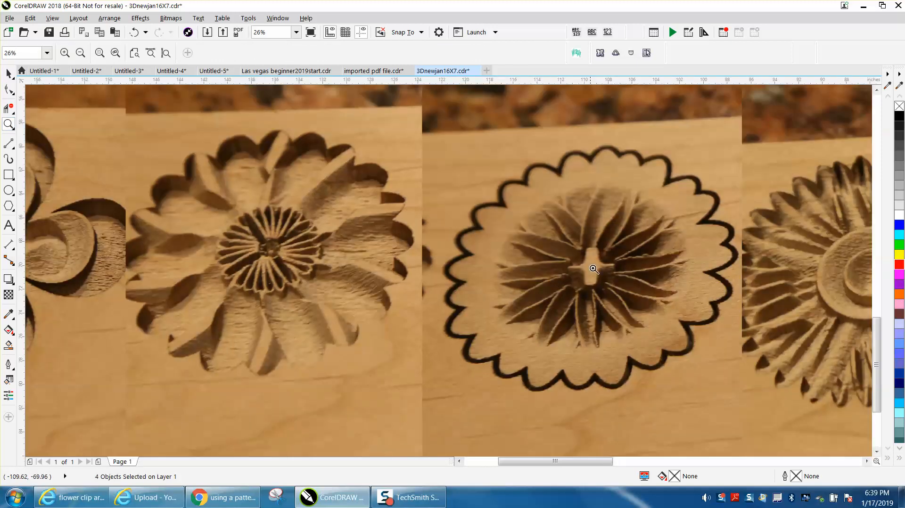
pyautogui.moveTo(594, 260)
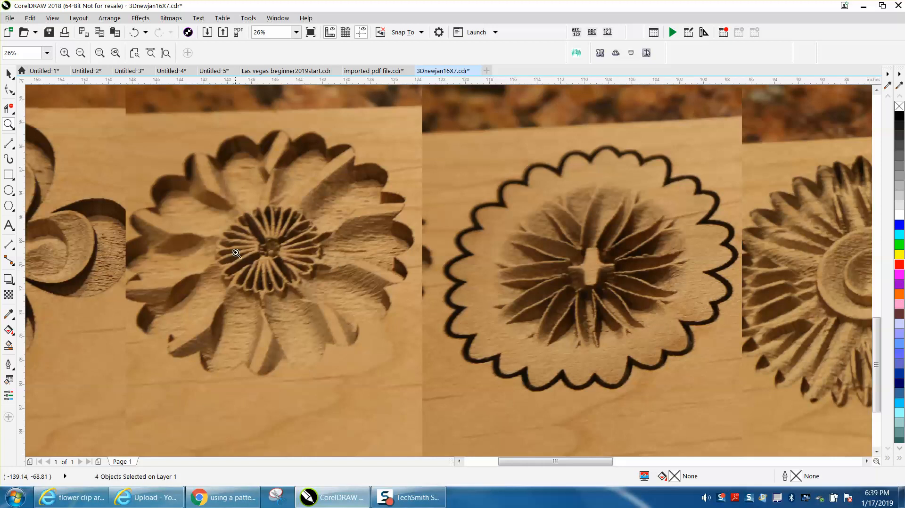
pyautogui.moveTo(380, 268)
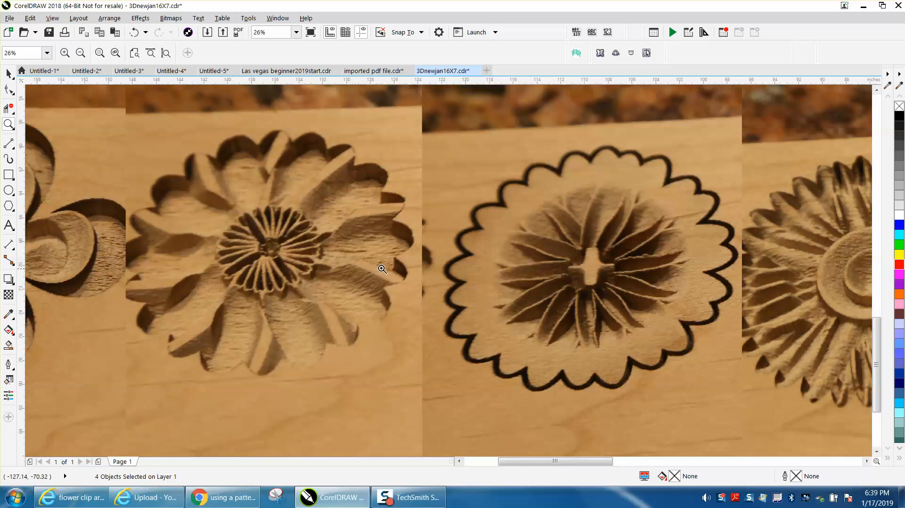
pyautogui.moveTo(364, 304)
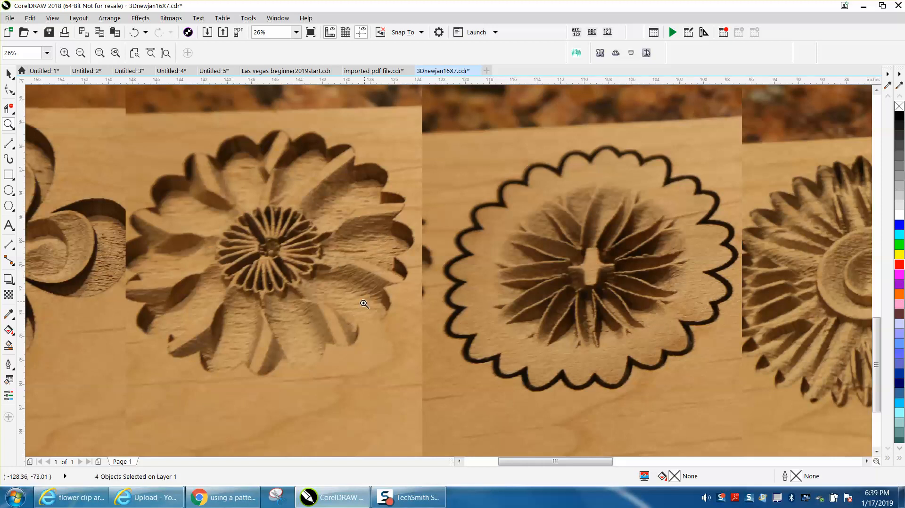
pyautogui.moveTo(316, 333)
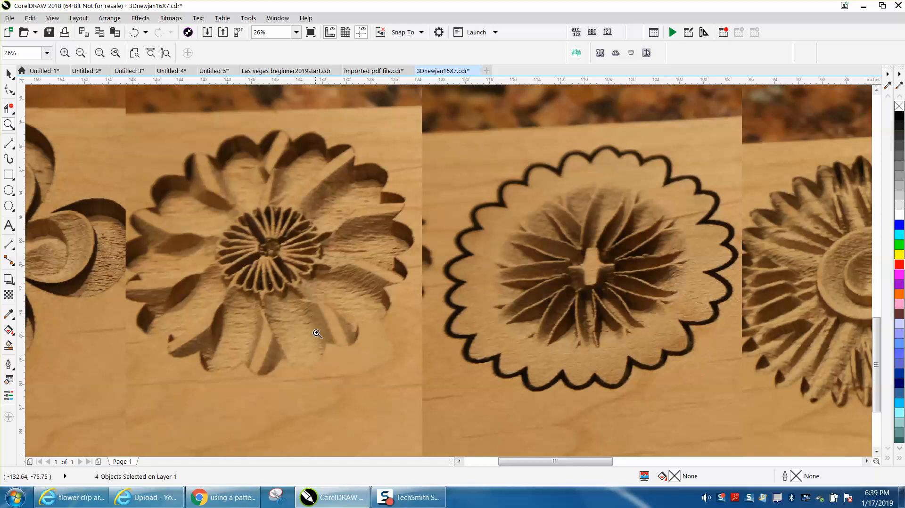
pyautogui.moveTo(279, 330)
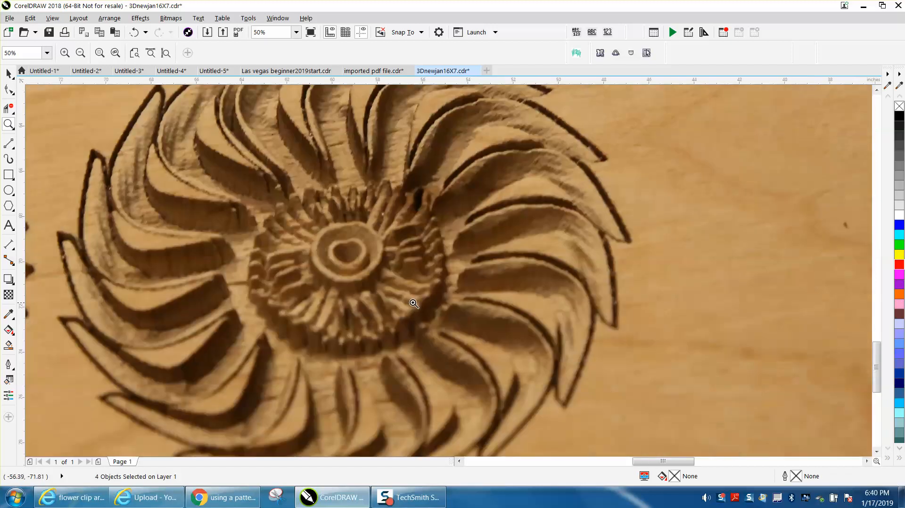
pyautogui.click(80, 52)
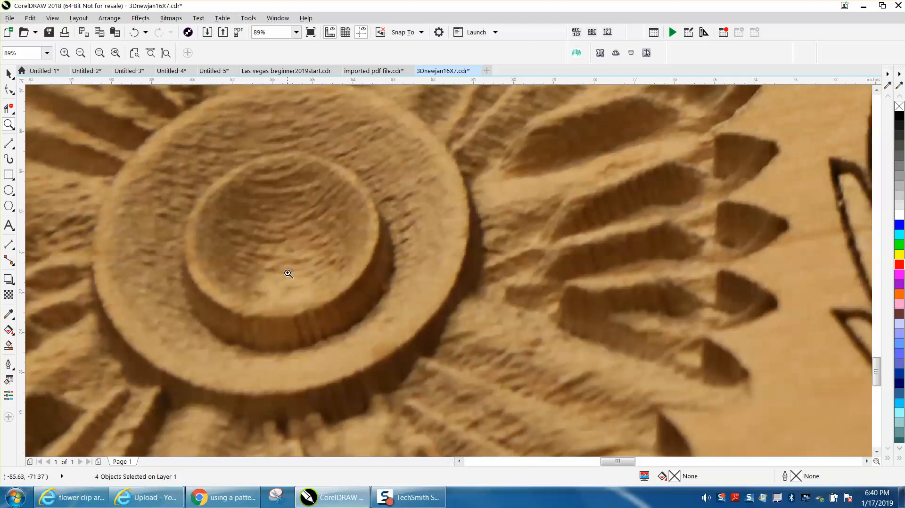
pyautogui.click(79, 53)
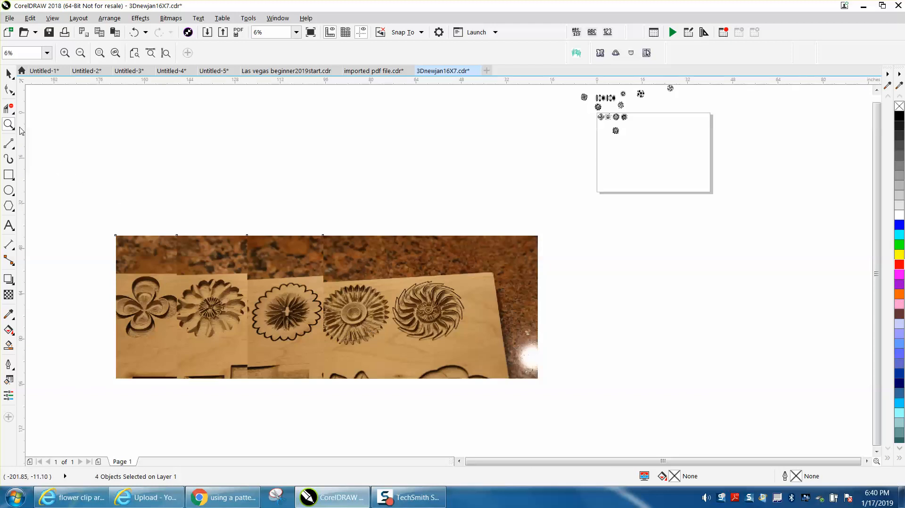
pyautogui.click(580, 177)
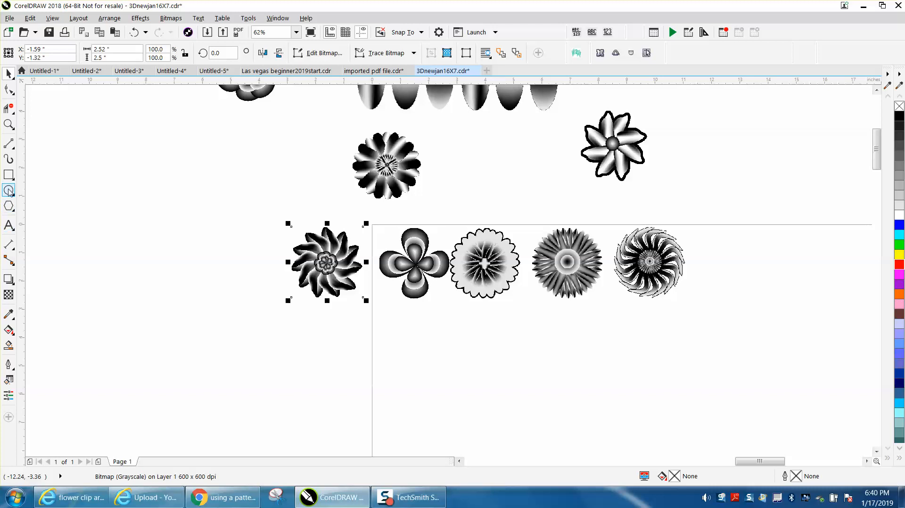
# Select the tall narrow ellipse and put an editable mesh fill grid on it
pyautogui.moveTo(494, 322); pyautogui.dragTo(495, 409)
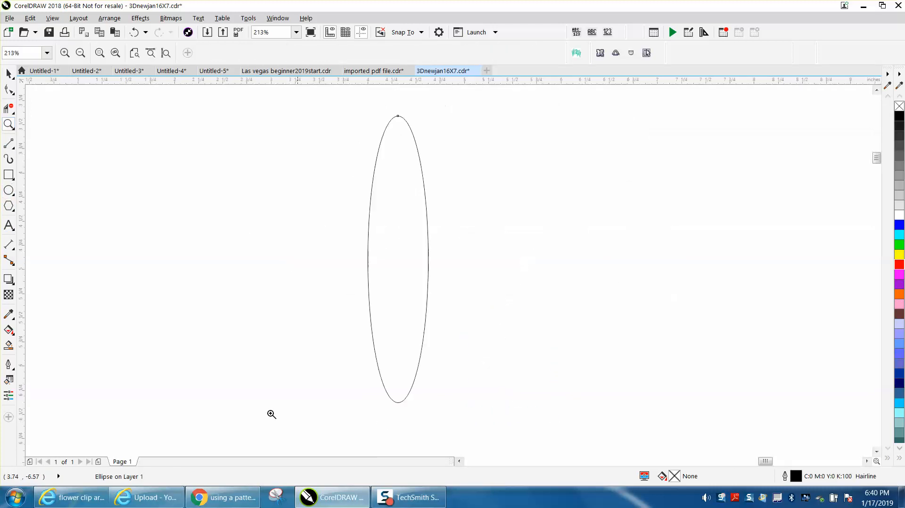
pyautogui.moveTo(10, 364)
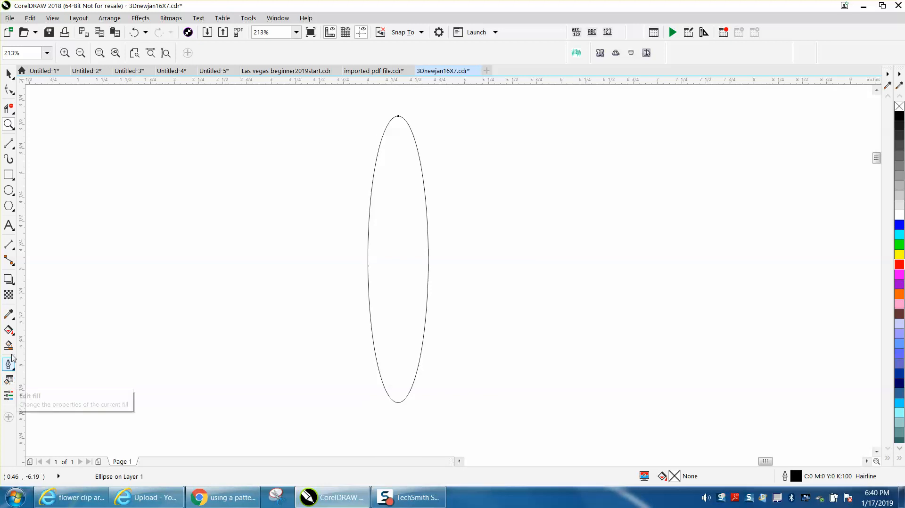
pyautogui.moveTo(9, 330)
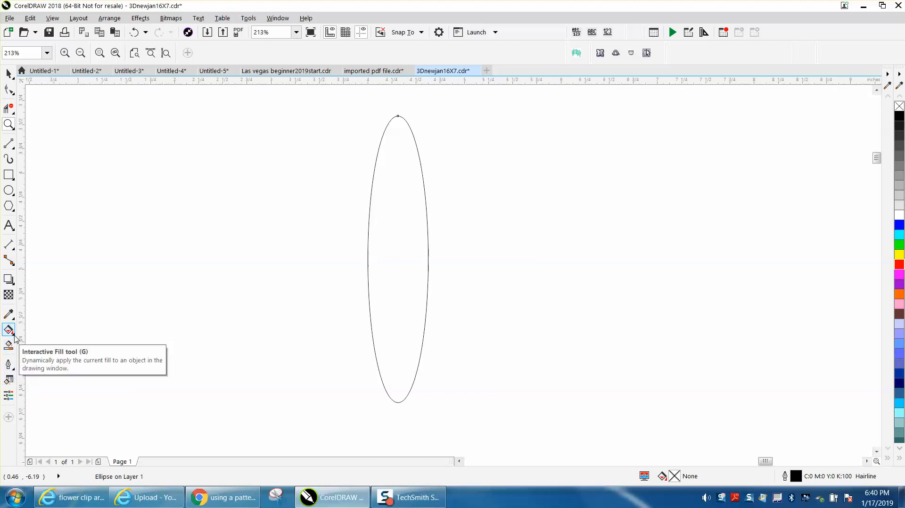
pyautogui.click(8, 330)
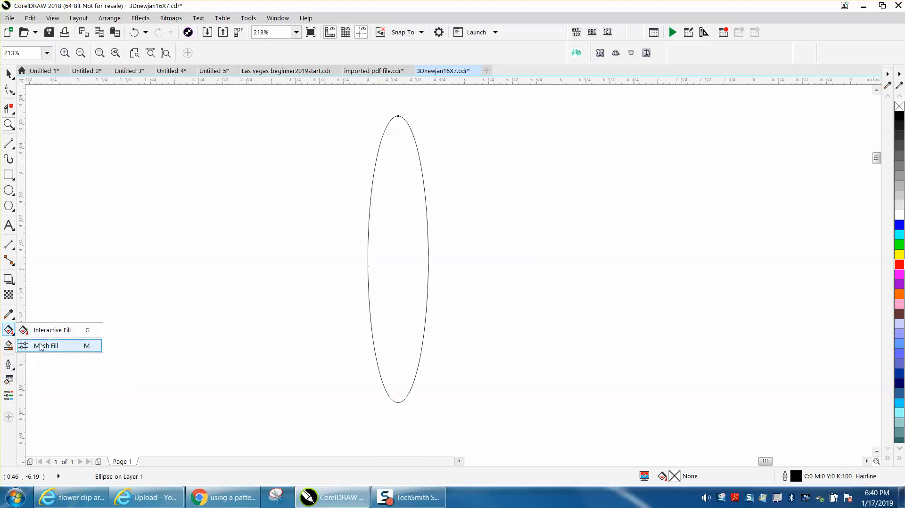
pyautogui.click(46, 345)
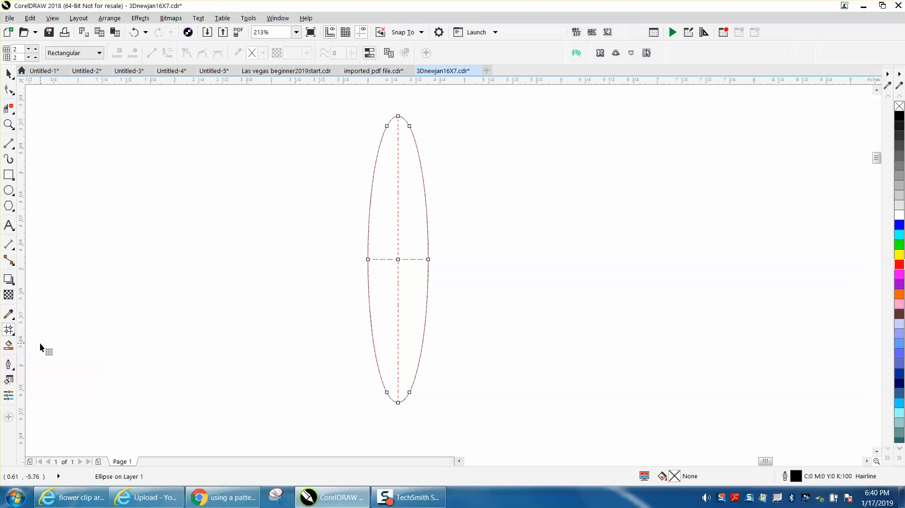
pyautogui.moveTo(413, 268)
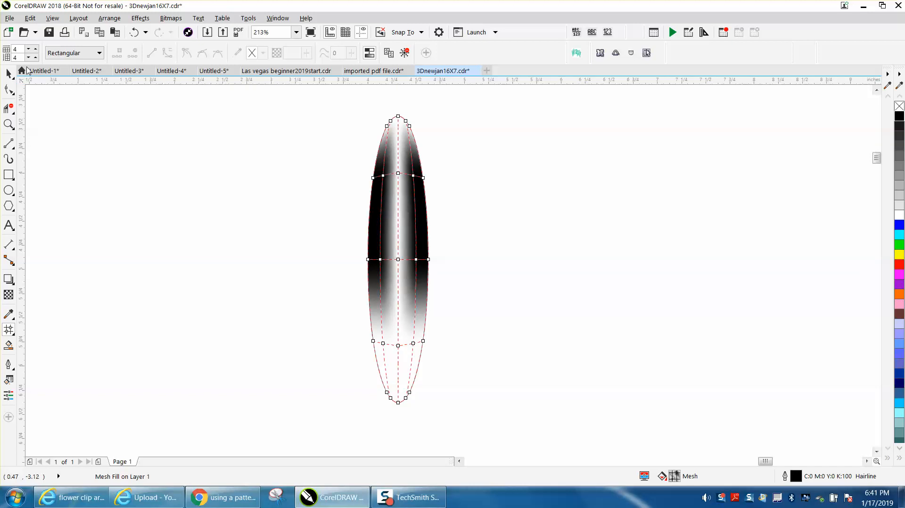
# Undo the black mesh shading twice and bring up the petal's fill colour choices
pyautogui.click(133, 31)
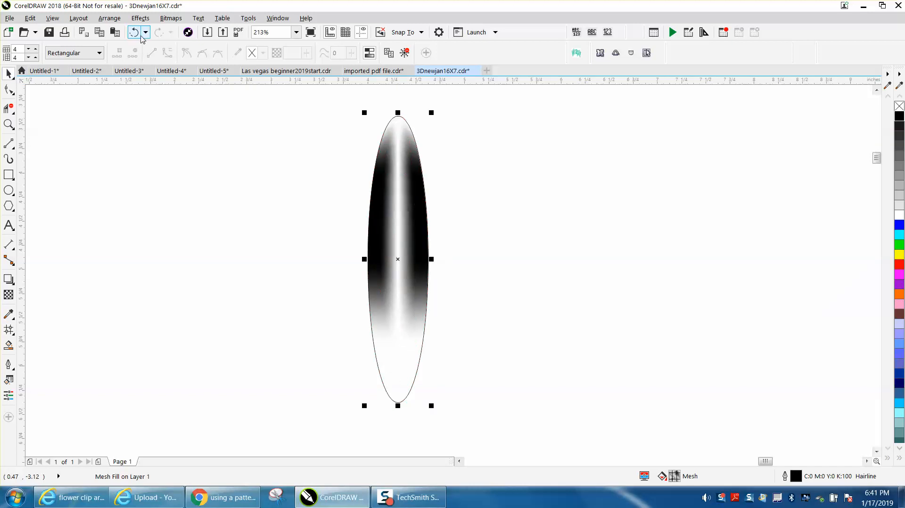
pyautogui.click(133, 32)
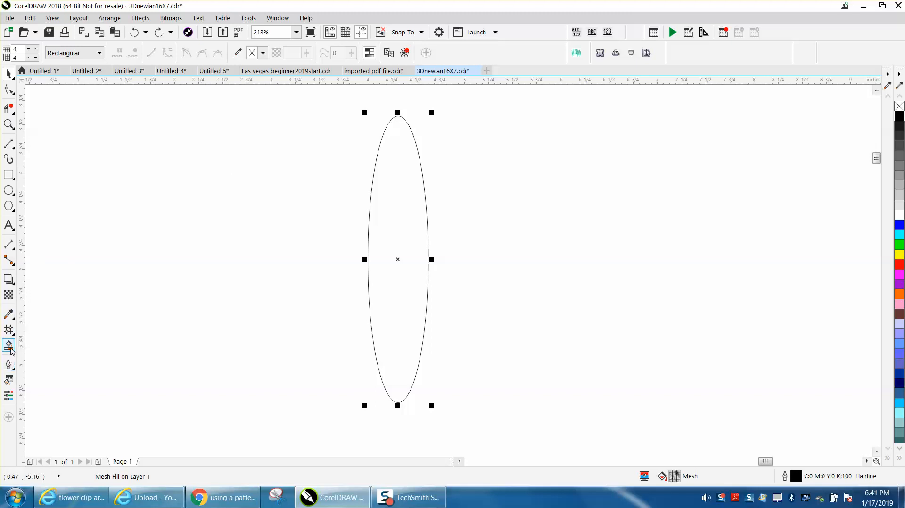
pyautogui.click(8, 344)
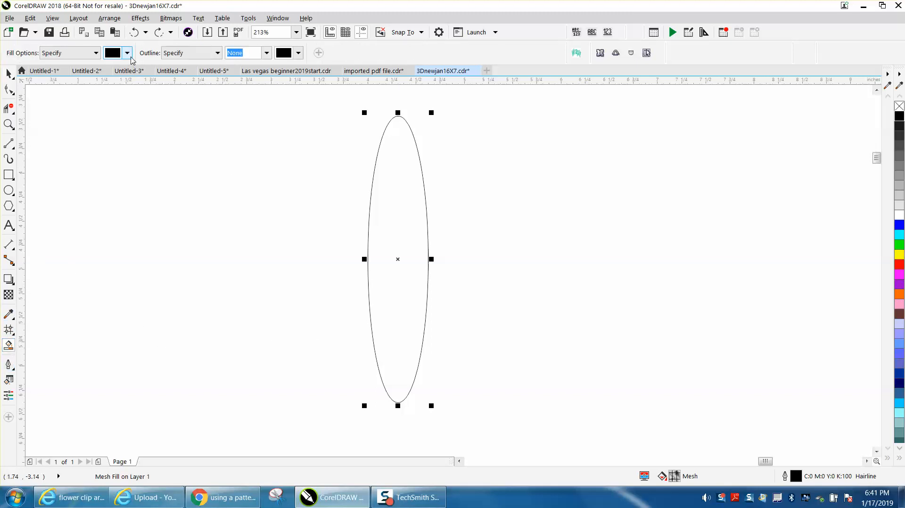
pyautogui.click(126, 52)
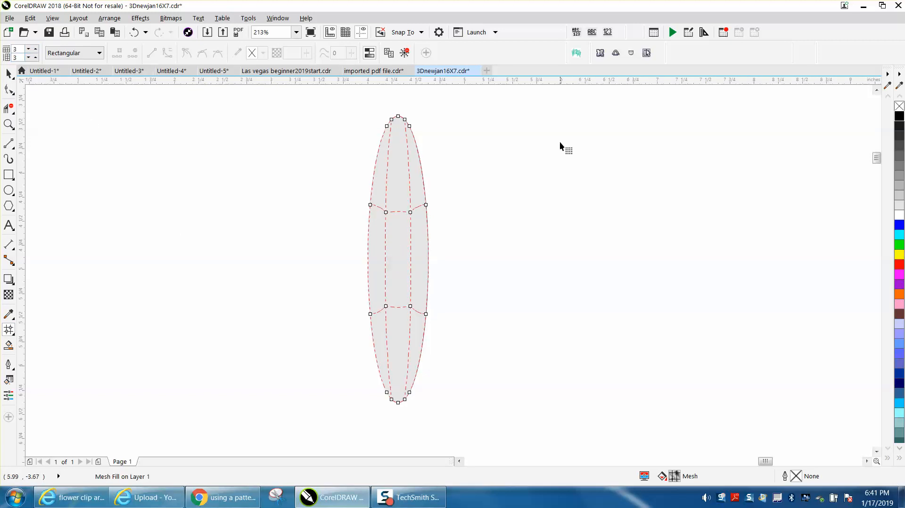
pyautogui.moveTo(876, 212)
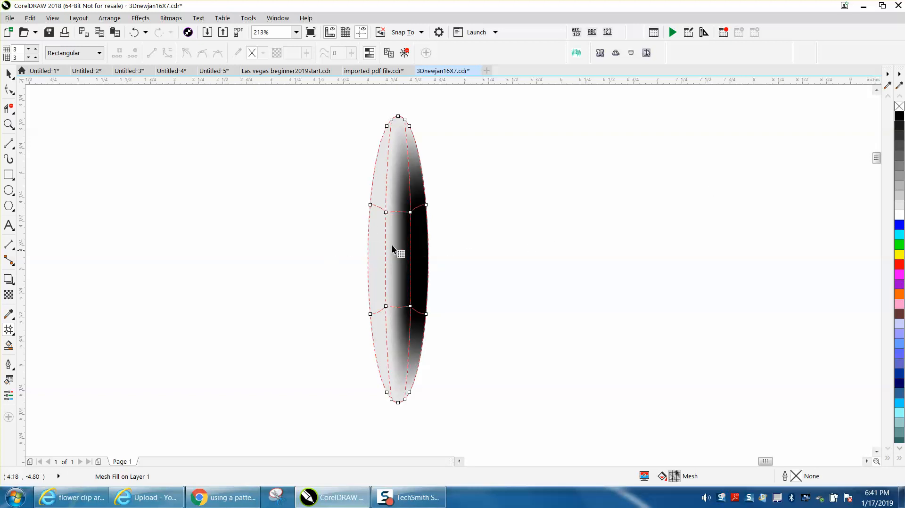
pyautogui.moveTo(400, 272)
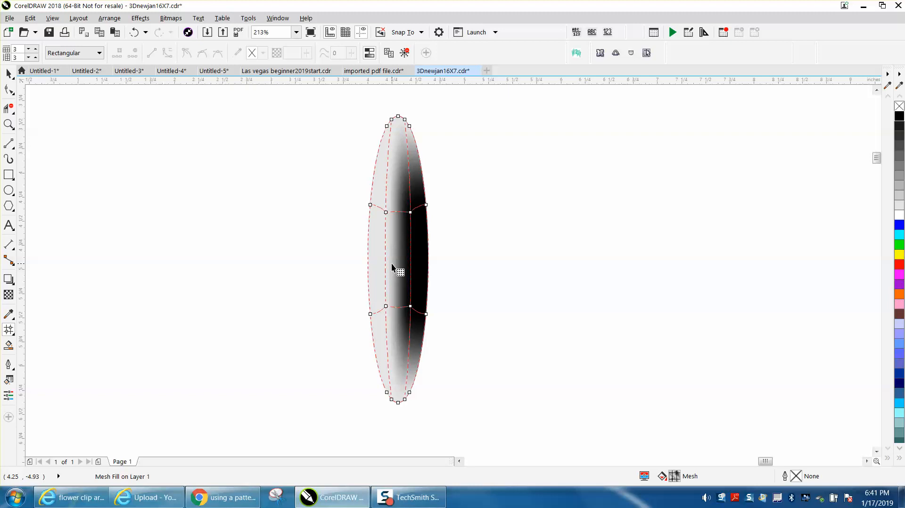
pyautogui.moveTo(131, 90)
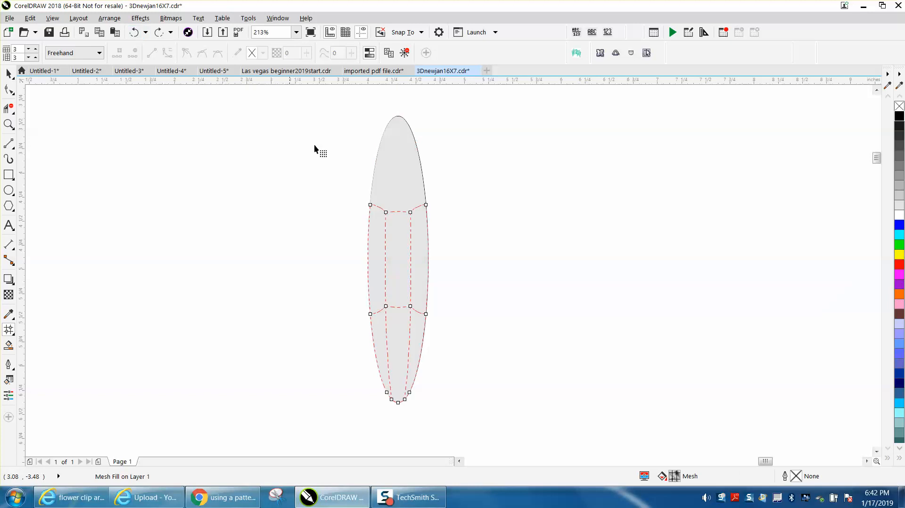
# Add a mesh column and row to give the petal a four-by-four grid
pyautogui.click(133, 31)
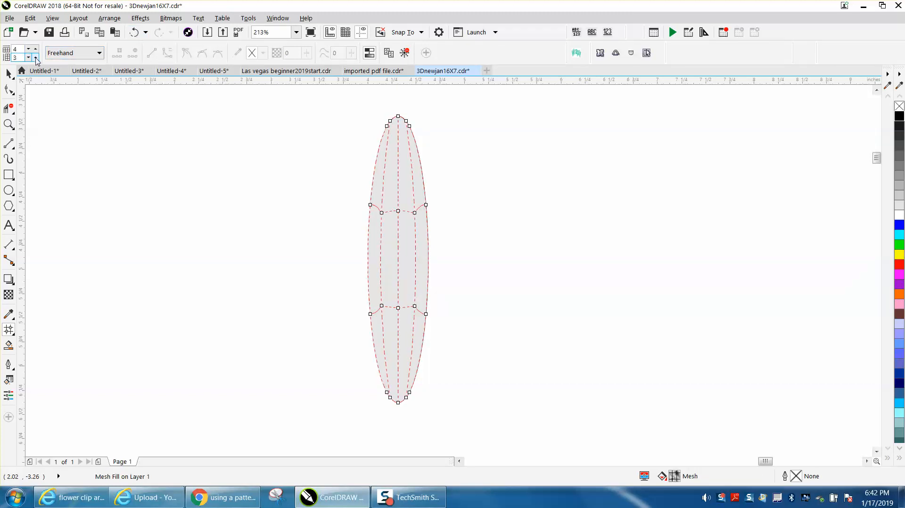
pyautogui.click(35, 55)
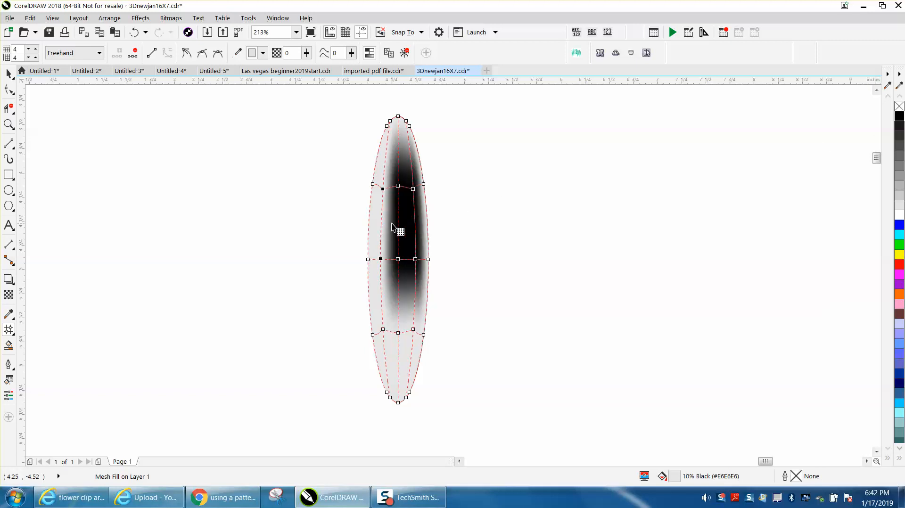
pyautogui.moveTo(403, 306)
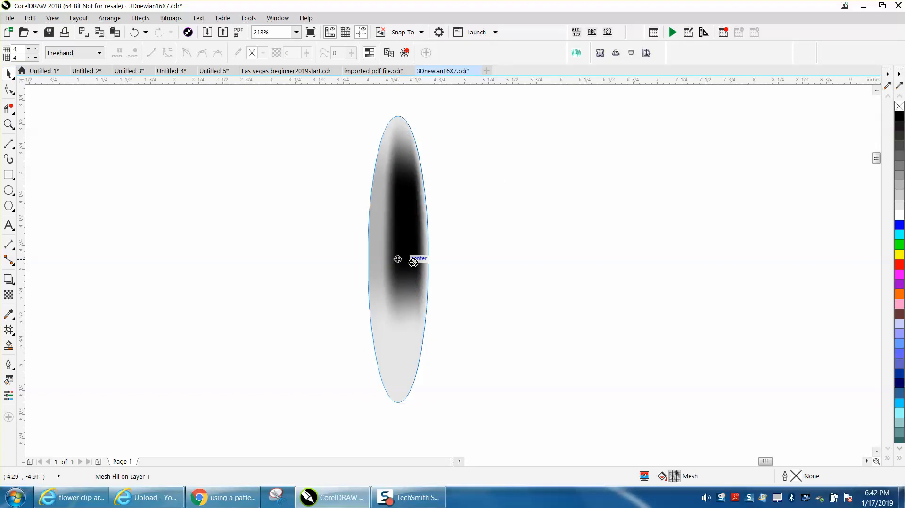
# Select the shaded petal and click it again to show rotation handles
pyautogui.moveTo(396, 258); pyautogui.dragTo(508, 259)
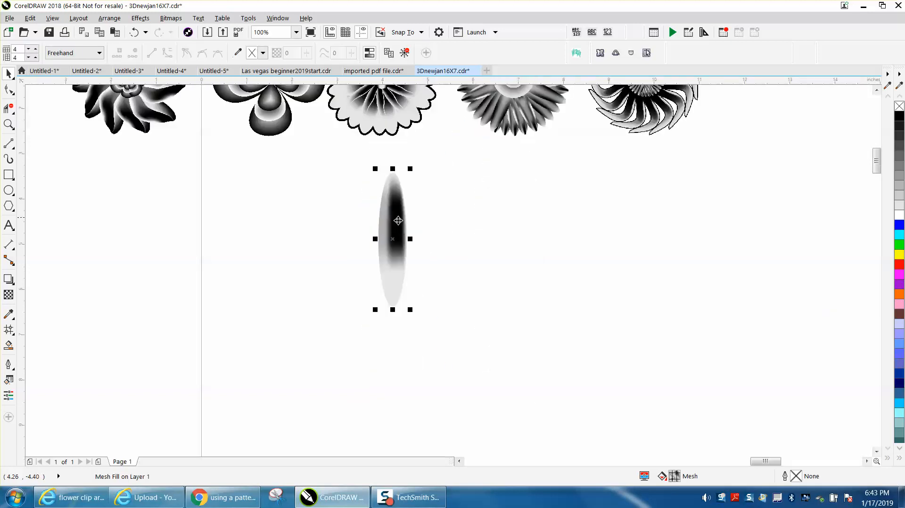
pyautogui.moveTo(418, 233)
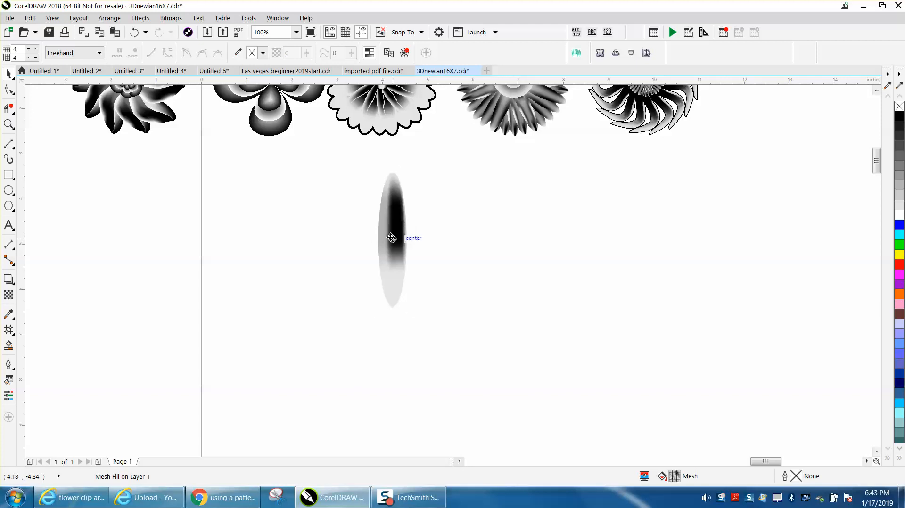
pyautogui.click(392, 237)
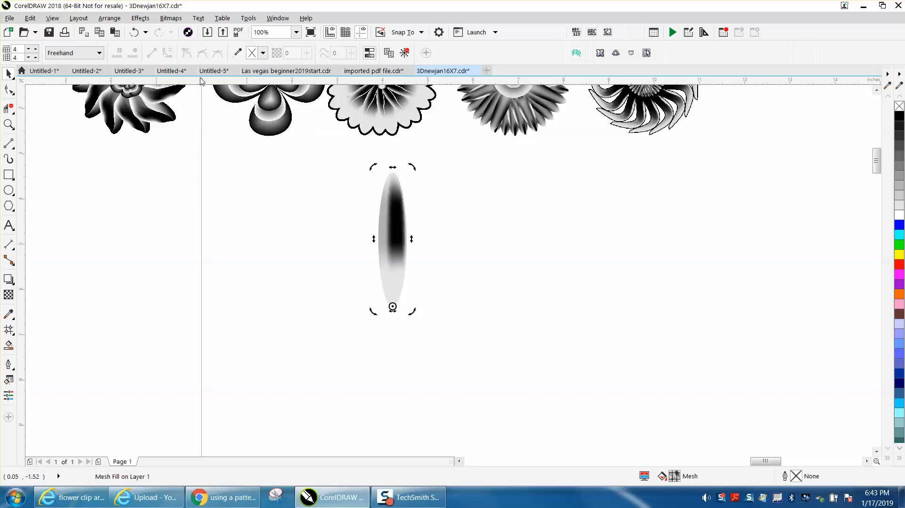
pyautogui.moveTo(231, 56)
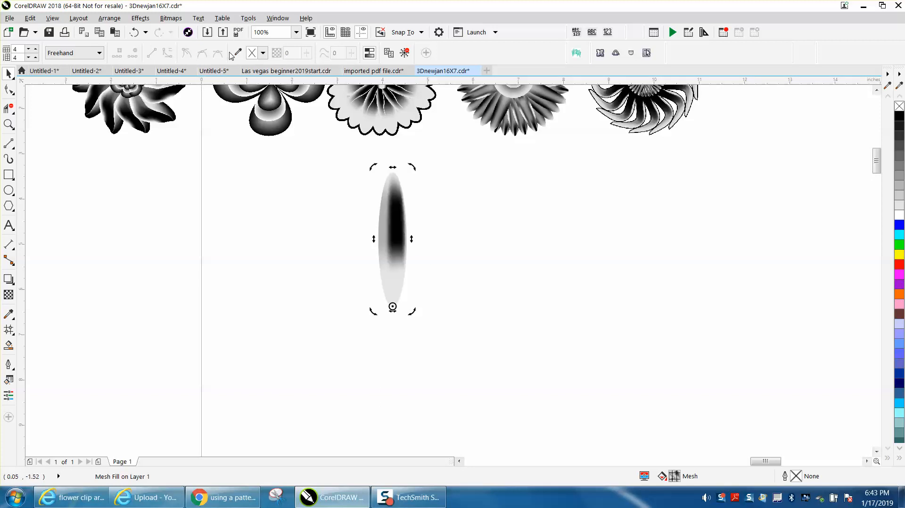
pyautogui.moveTo(414, 168)
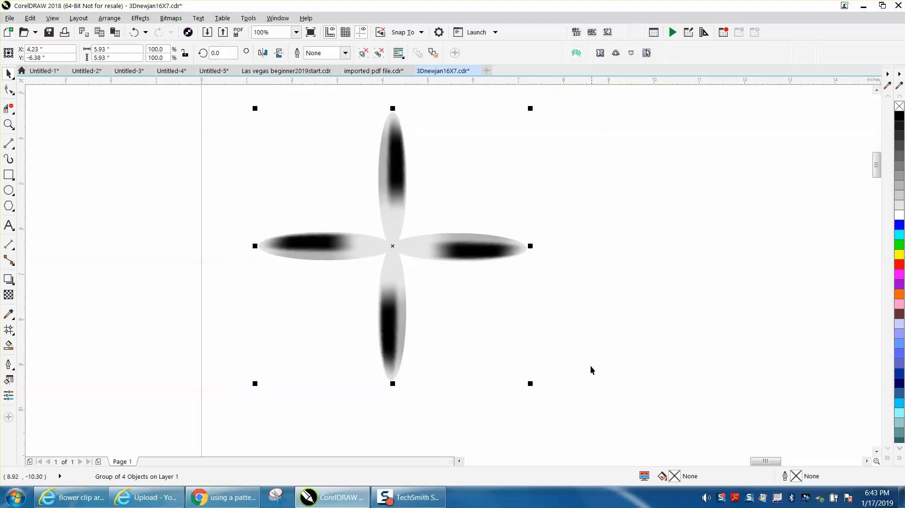
# Click the four-petal group again to bring up its rotation handles
pyautogui.click(392, 246)
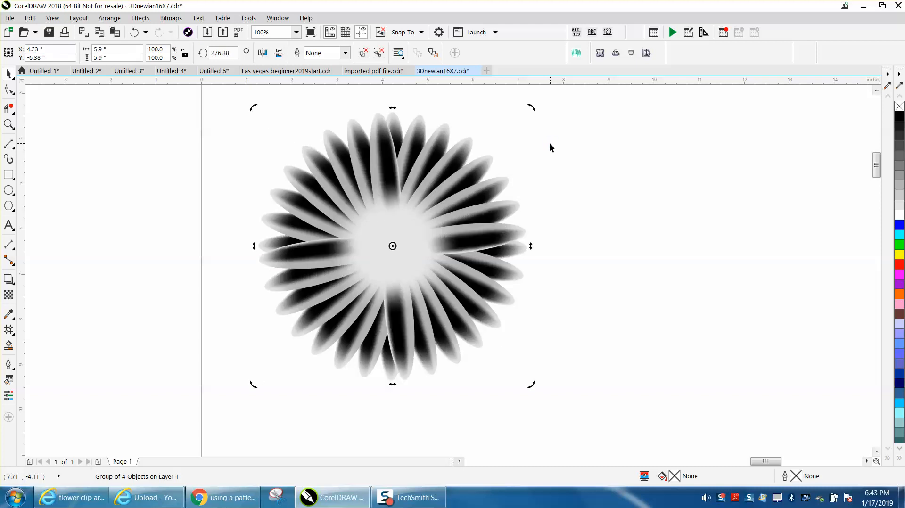
pyautogui.moveTo(581, 240)
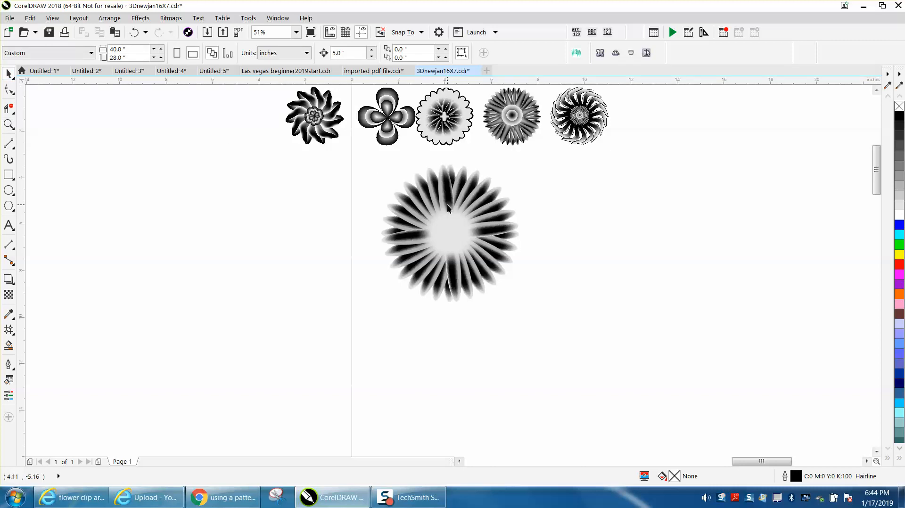
pyautogui.moveTo(442, 217)
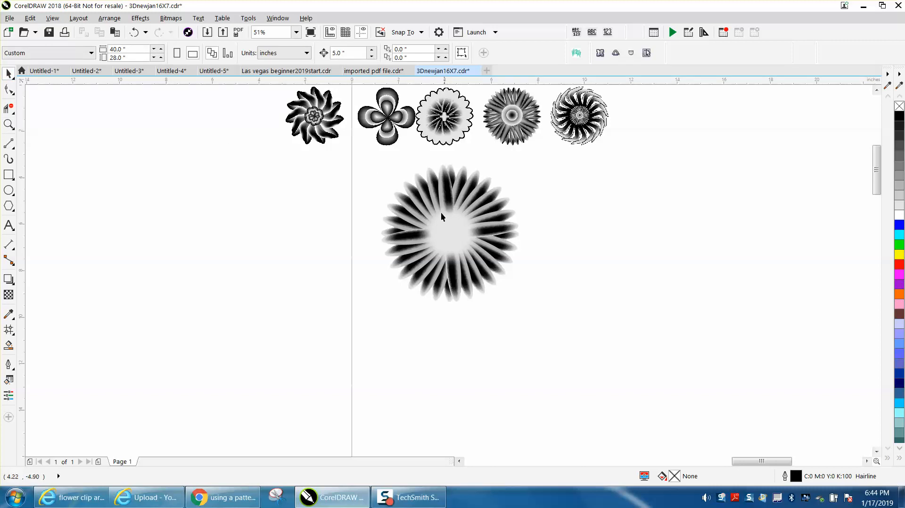
pyautogui.moveTo(516, 121)
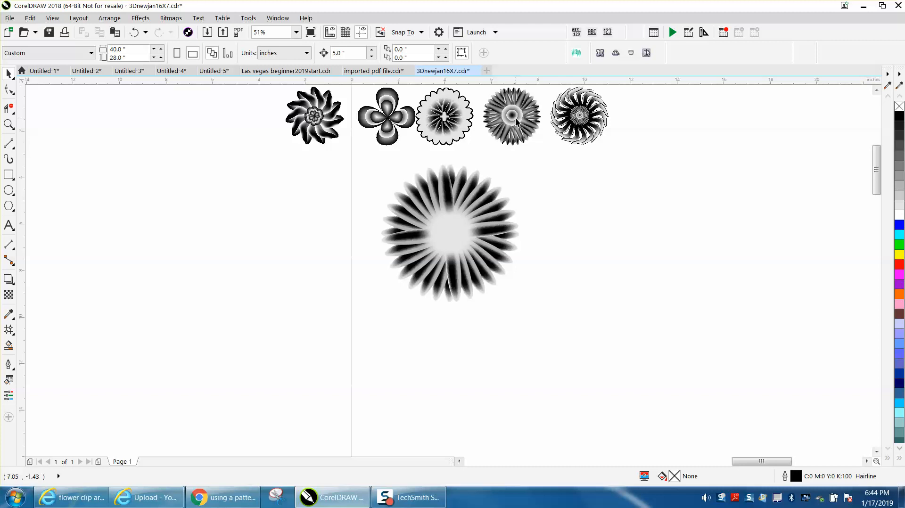
# Select the ringed centre of the fourth sample flower
pyautogui.click(511, 115)
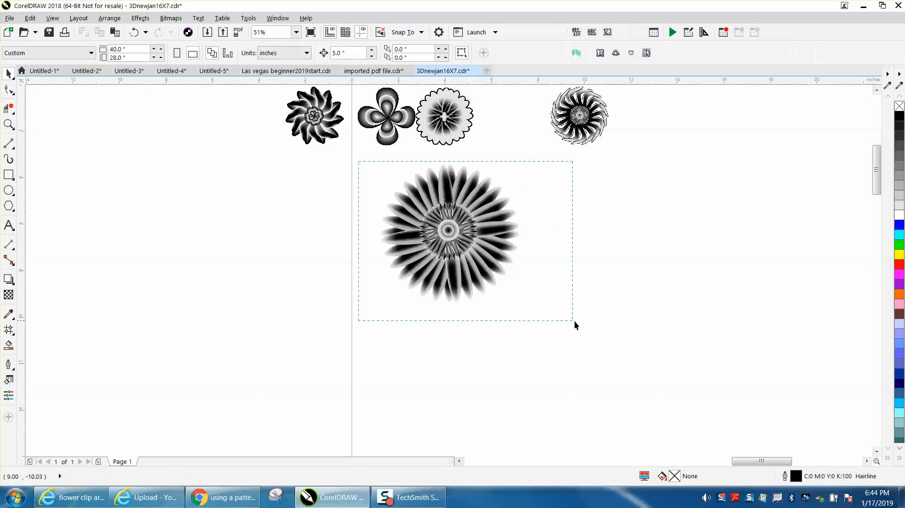
# Set the flower's width to 2 and height to 2.0 inches
pyautogui.click(449, 232)
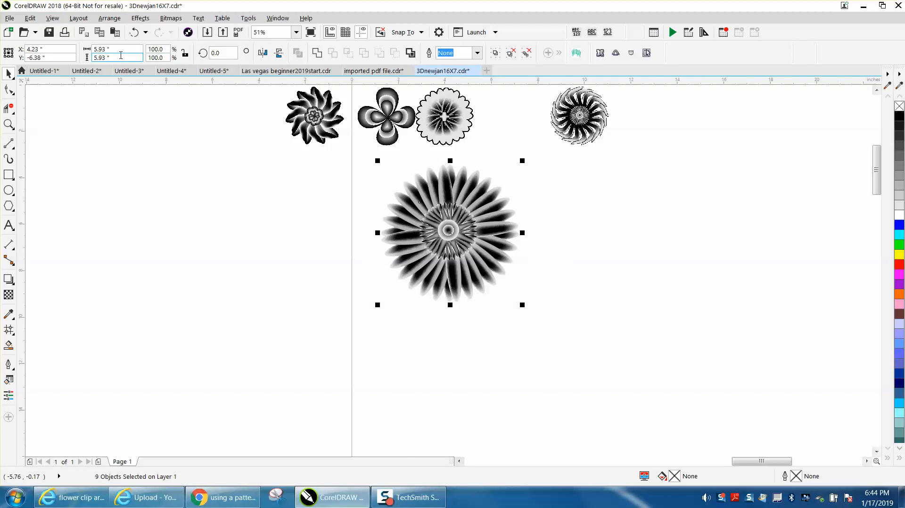
pyautogui.write('2')
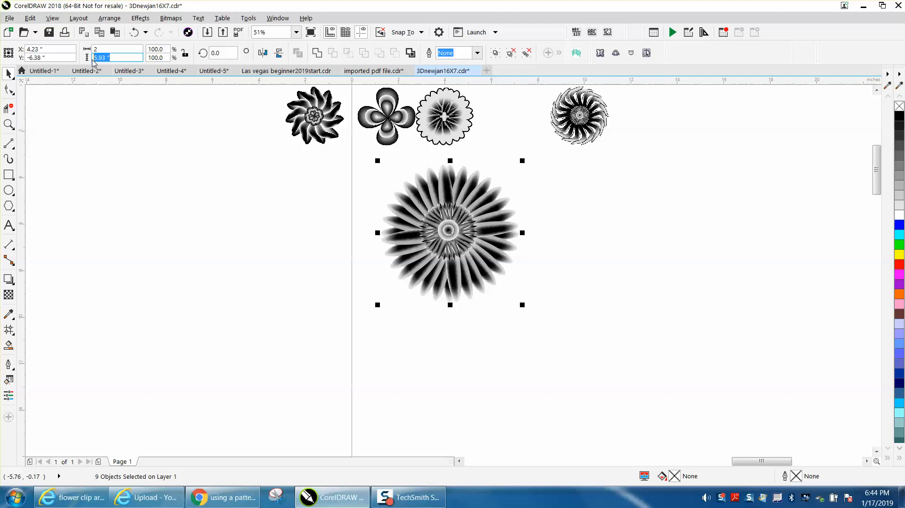
pyautogui.write('2.0')
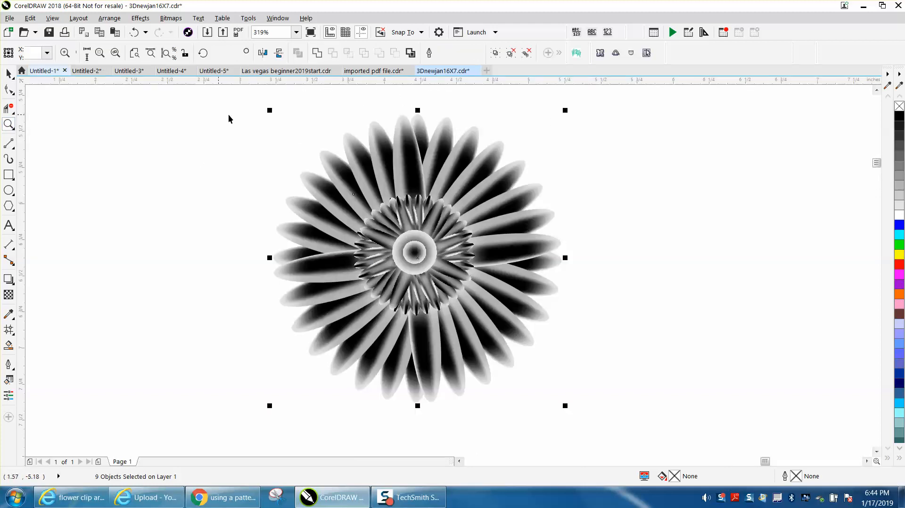
# Convert the flower to a 600 dpi grayscale bitmap with transparent background
pyautogui.click(140, 18)
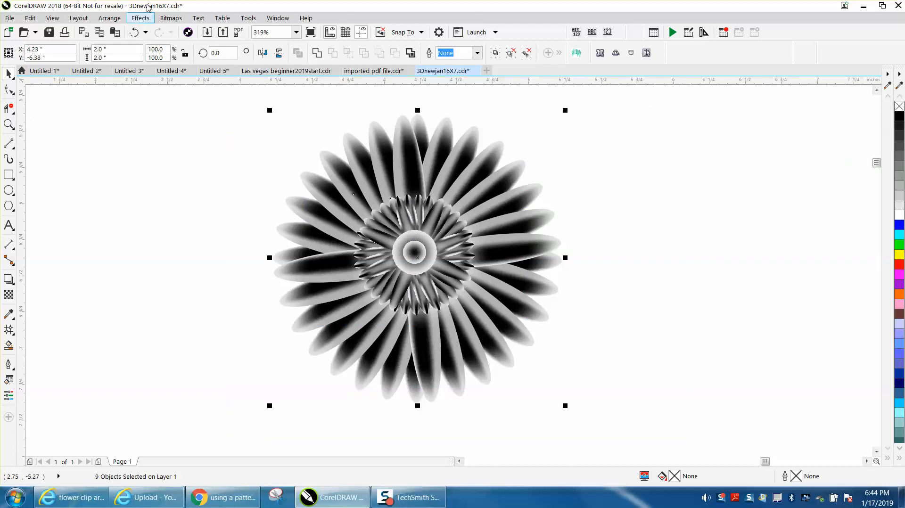
pyautogui.click(170, 18)
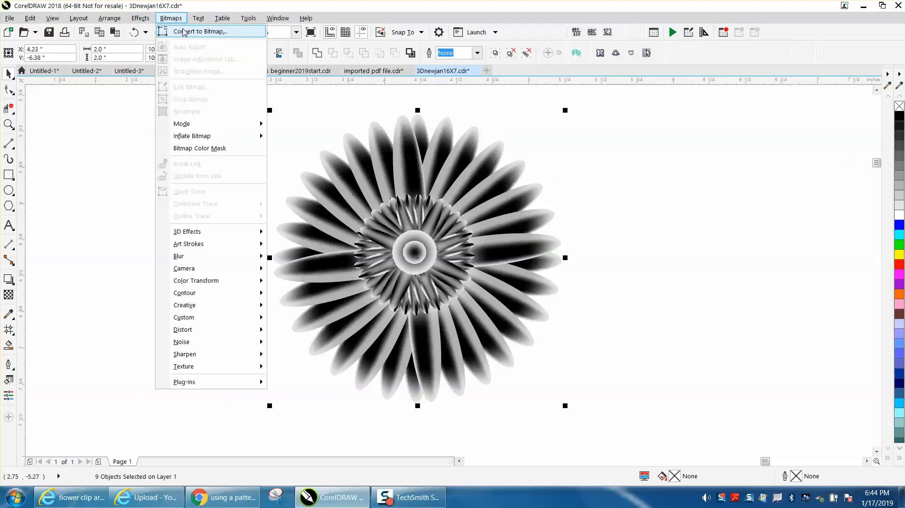
pyautogui.click(200, 31)
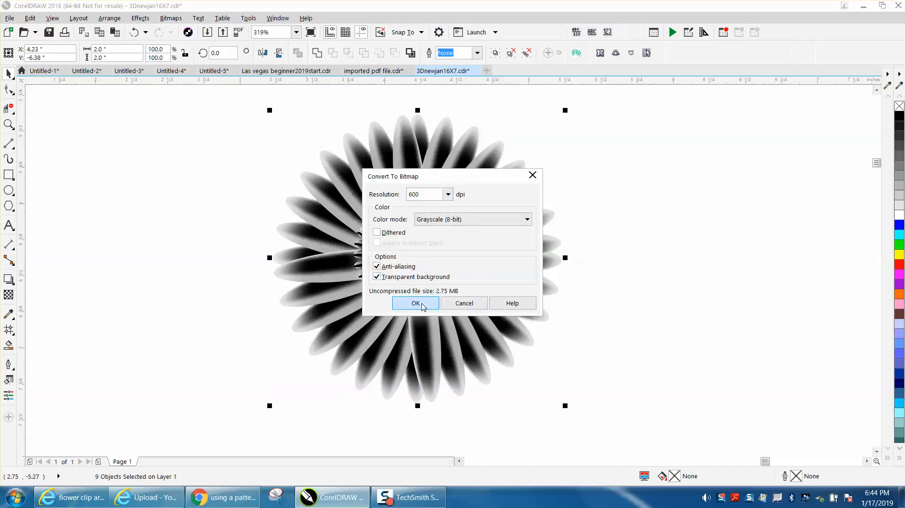
pyautogui.click(415, 303)
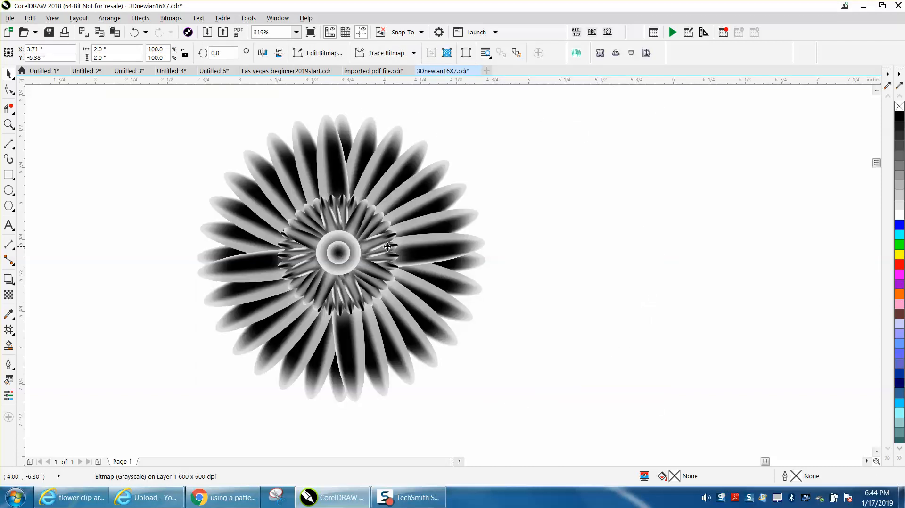
# Zoom in on the bitmap flower's centre, then zoom far out to the wooden flower photo
pyautogui.moveTo(339, 250); pyautogui.dragTo(385, 257)
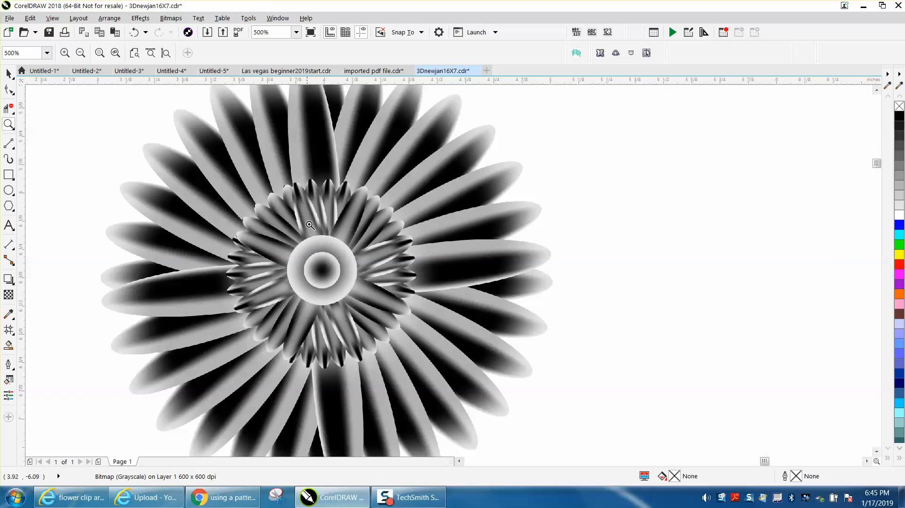
pyautogui.click(308, 225)
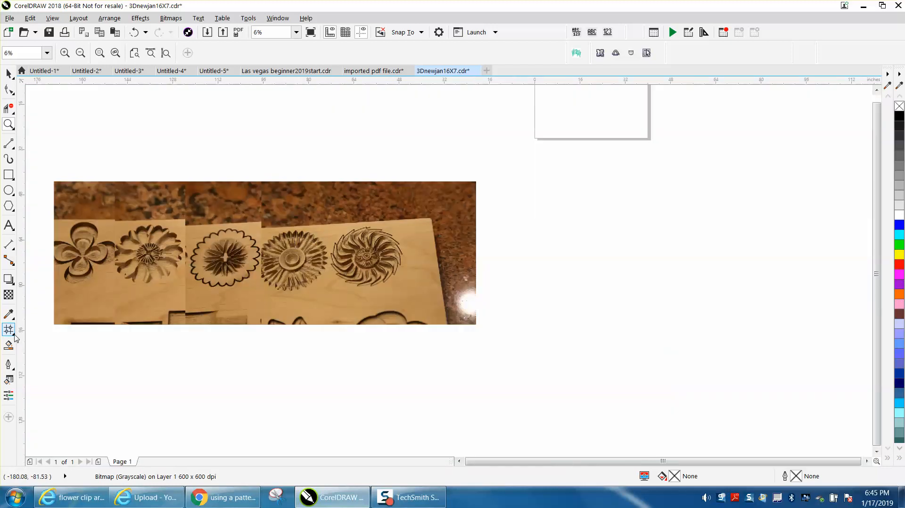
# Open the Interactive Fill flyout to reveal the Mesh Fill tool
pyautogui.click(8, 329)
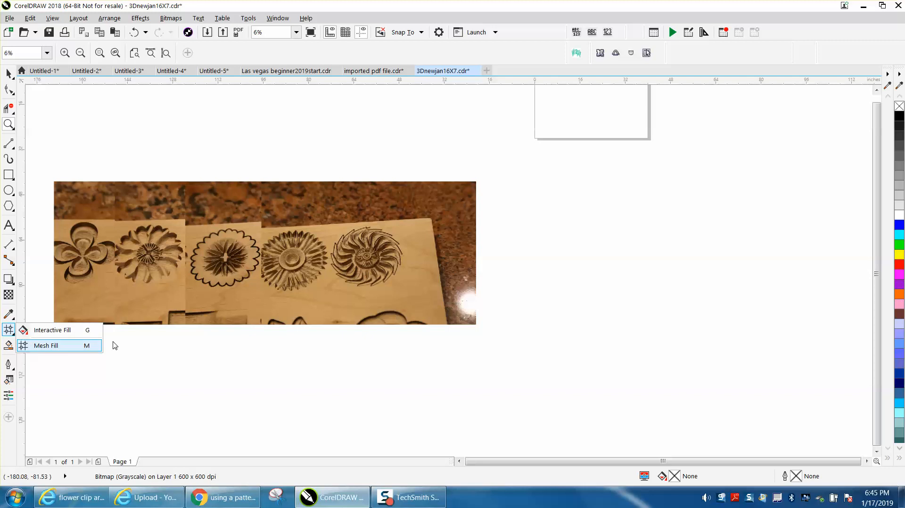
pyautogui.moveTo(139, 347)
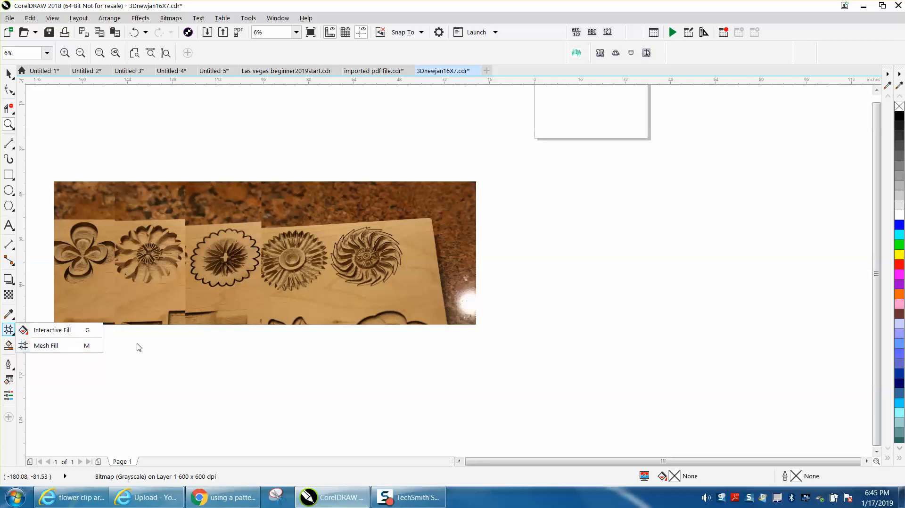